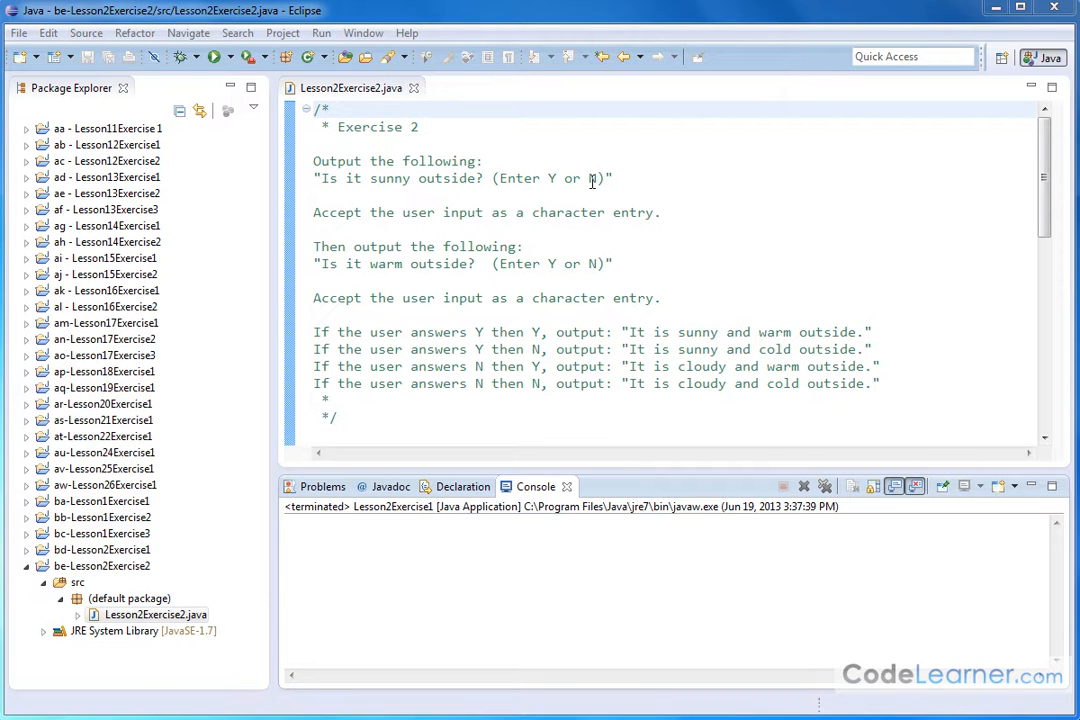
mouse_move(634, 192)
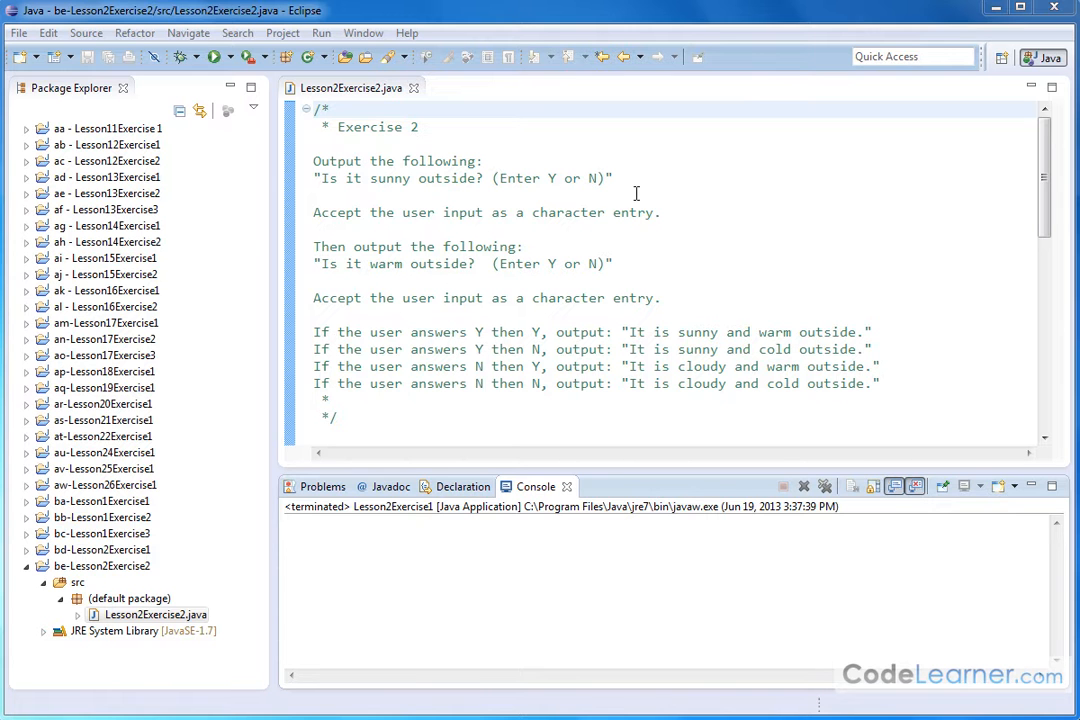
mouse_move(596, 212)
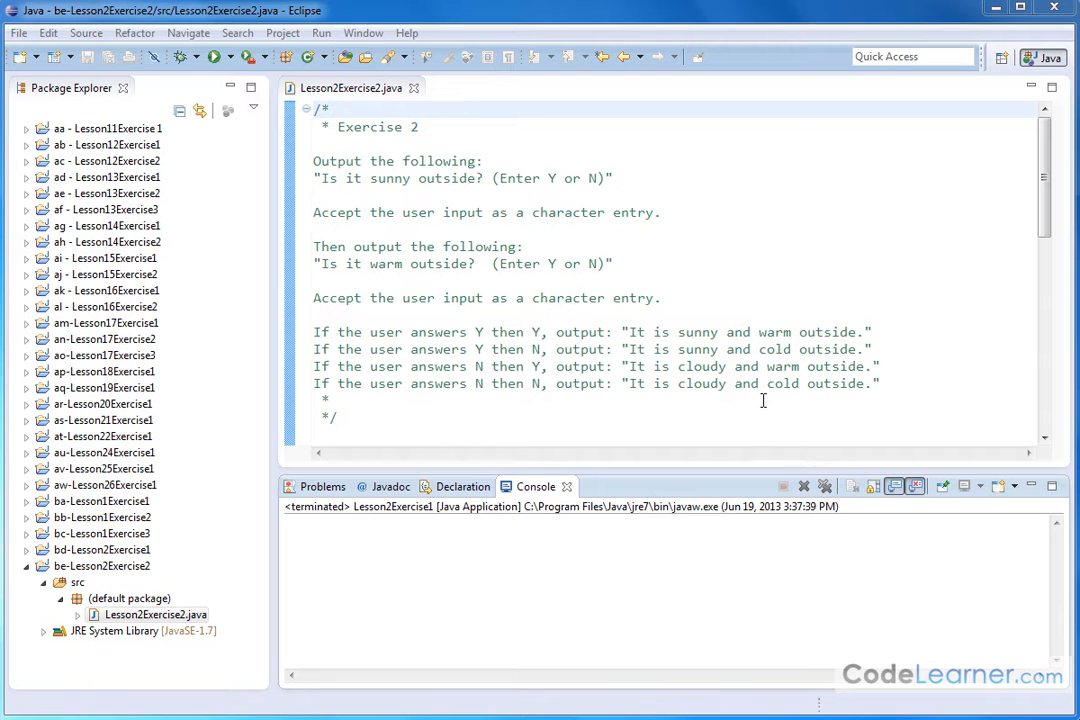
mouse_move(584, 280)
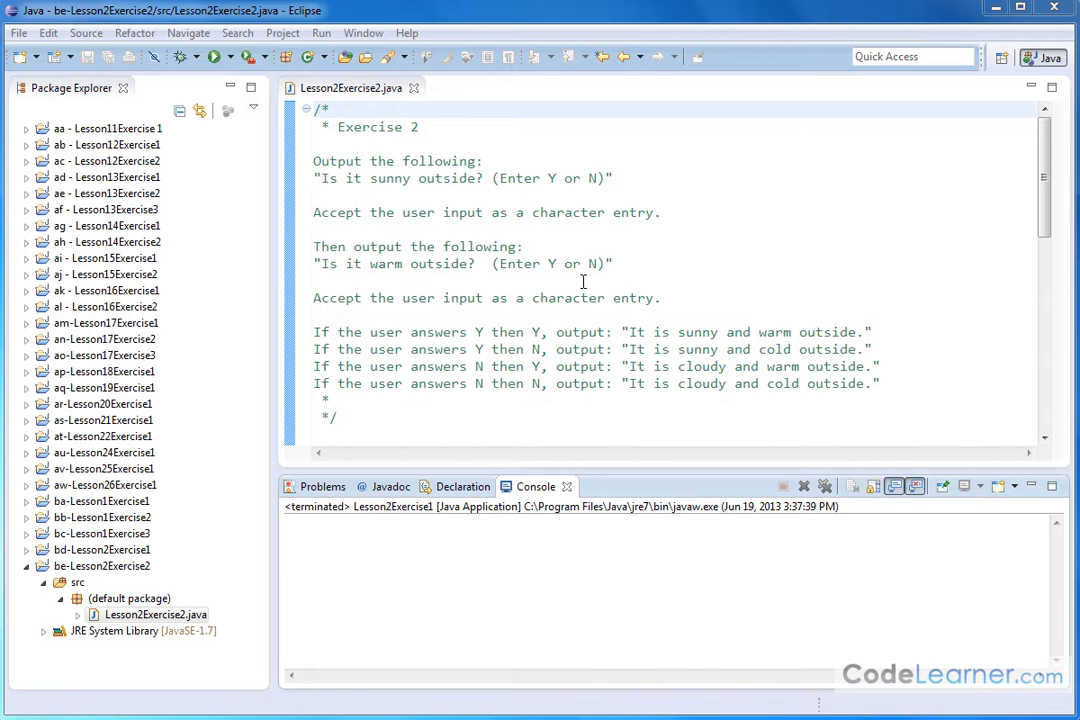
mouse_move(396, 176)
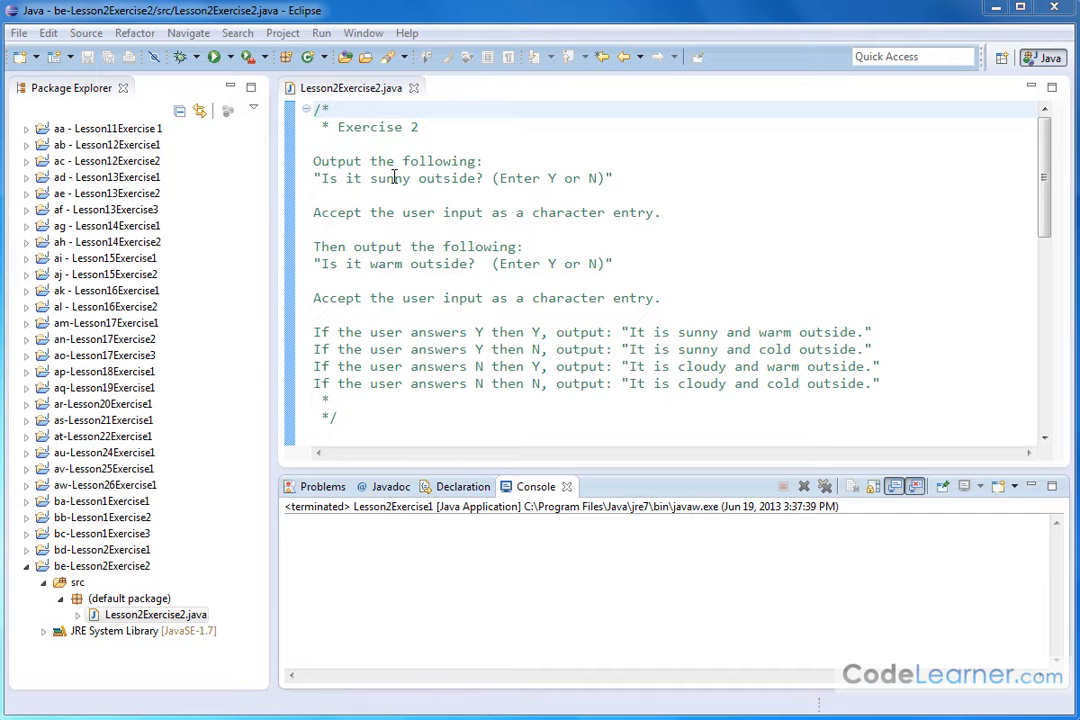
mouse_move(456, 248)
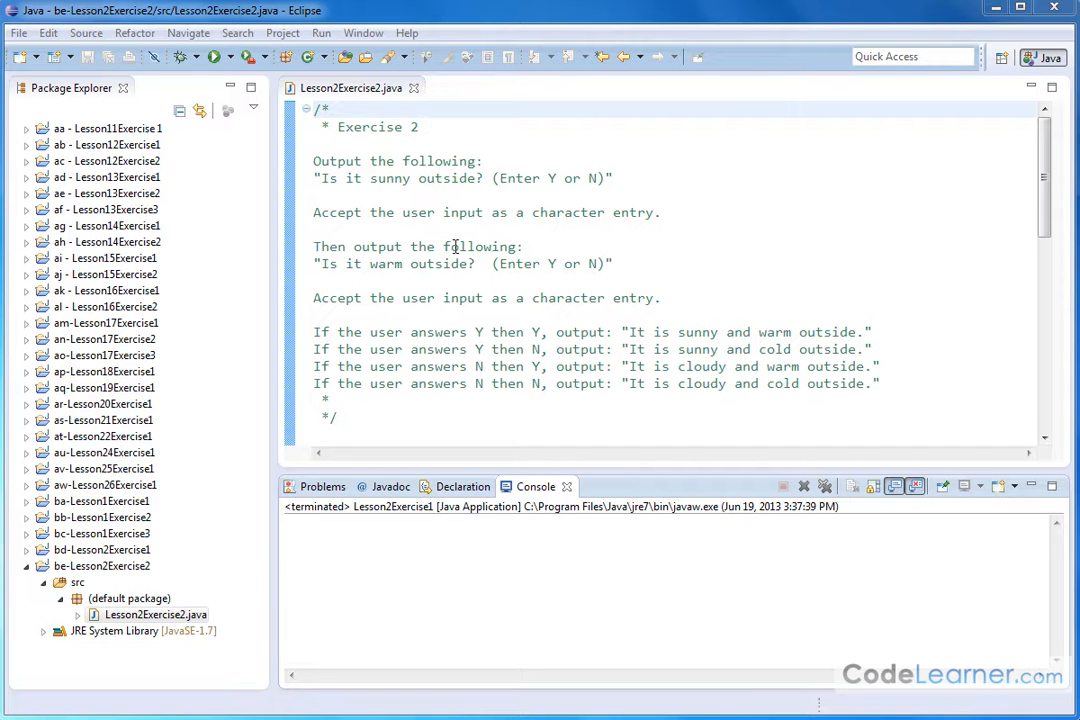
mouse_move(610, 276)
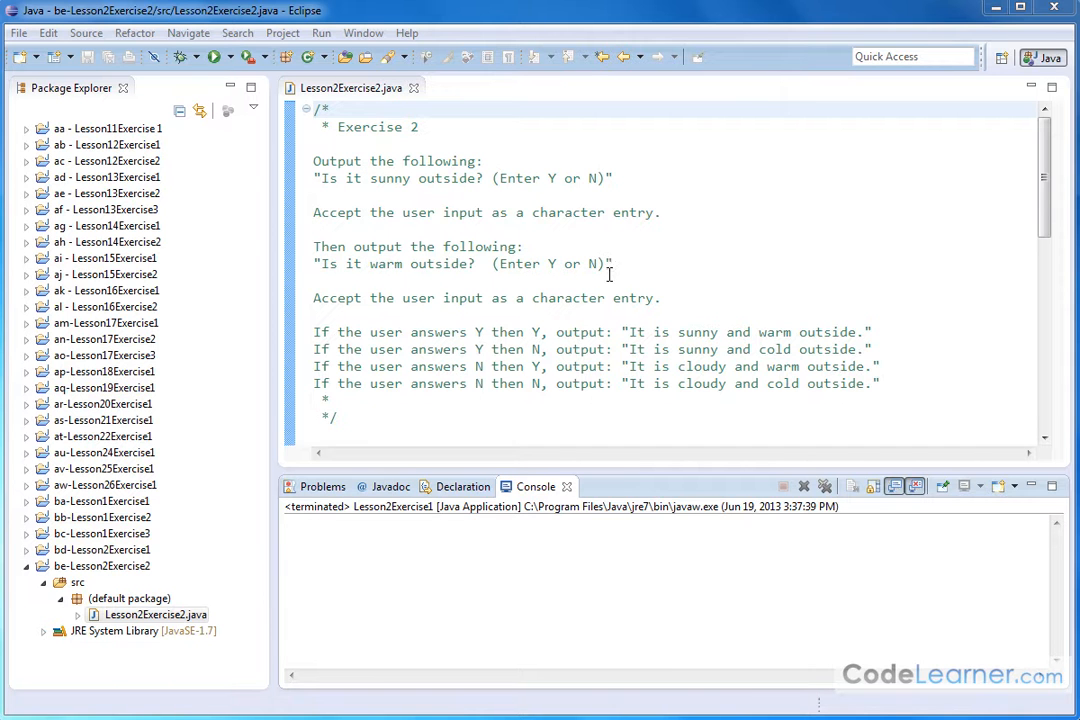
mouse_move(700, 284)
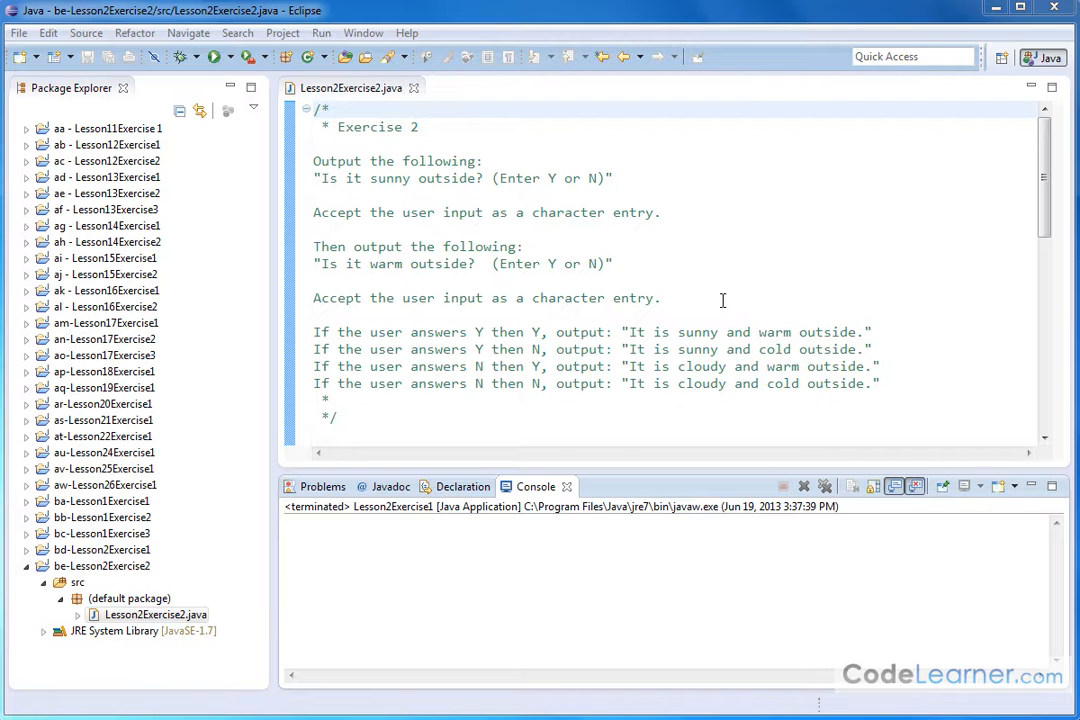
- Run Lesson2Exercise2 and answer Y to the sunny and warm prompts in the console
left_click_drag(682, 332, 792, 332)
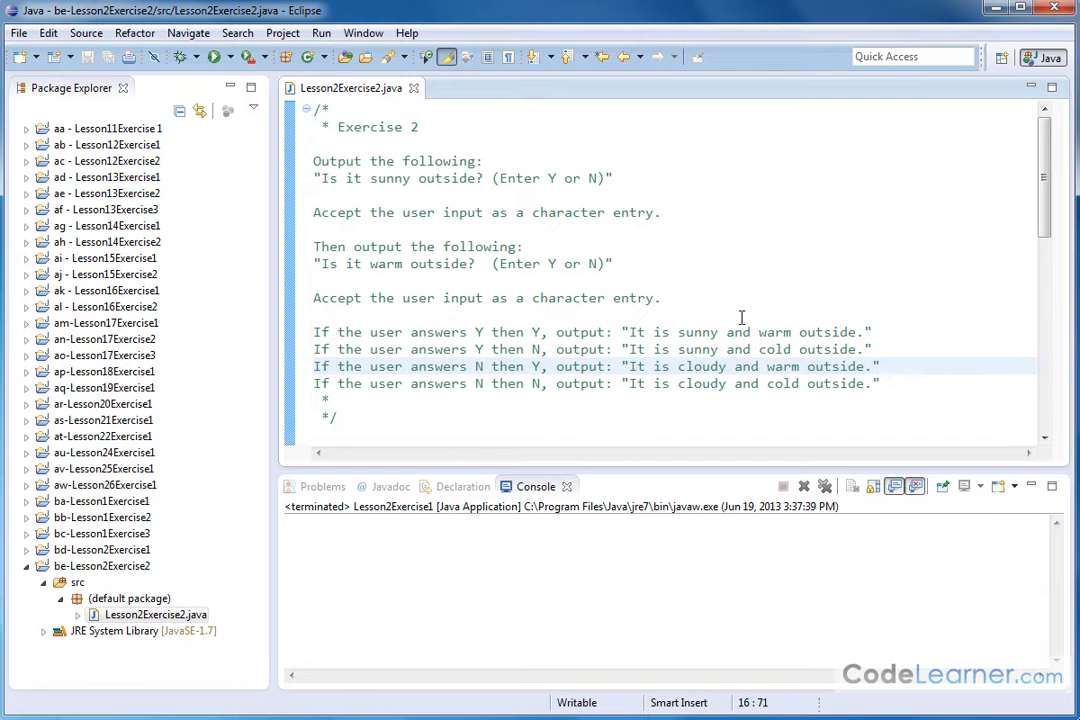
mouse_move(776, 332)
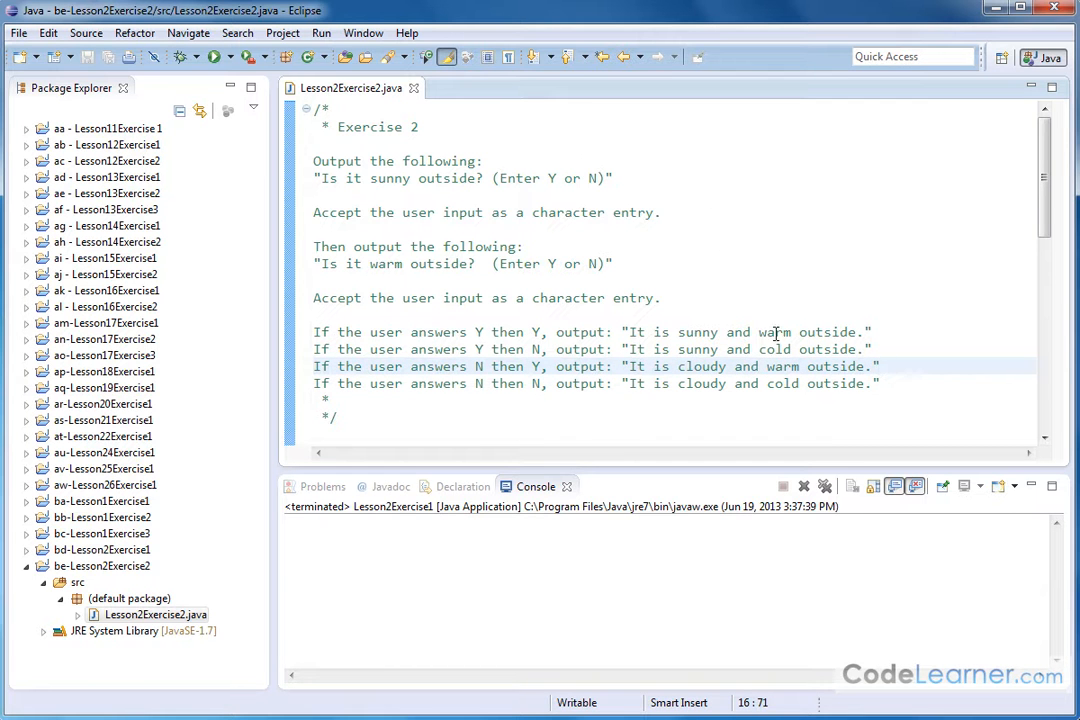
mouse_move(512, 136)
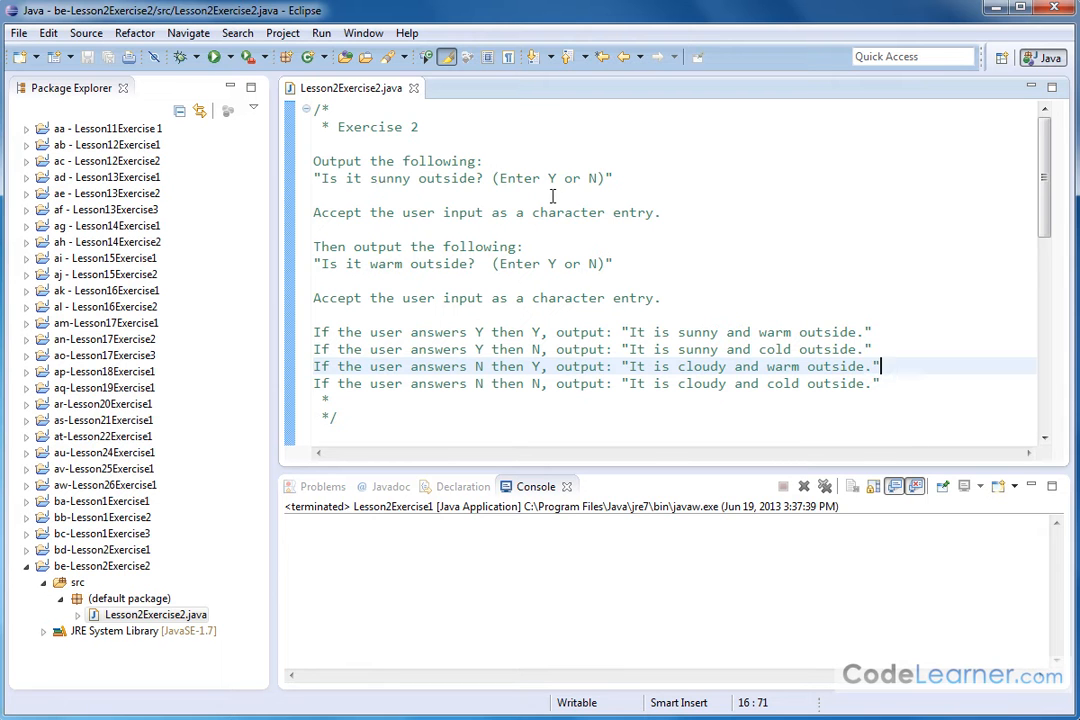
mouse_move(212, 56)
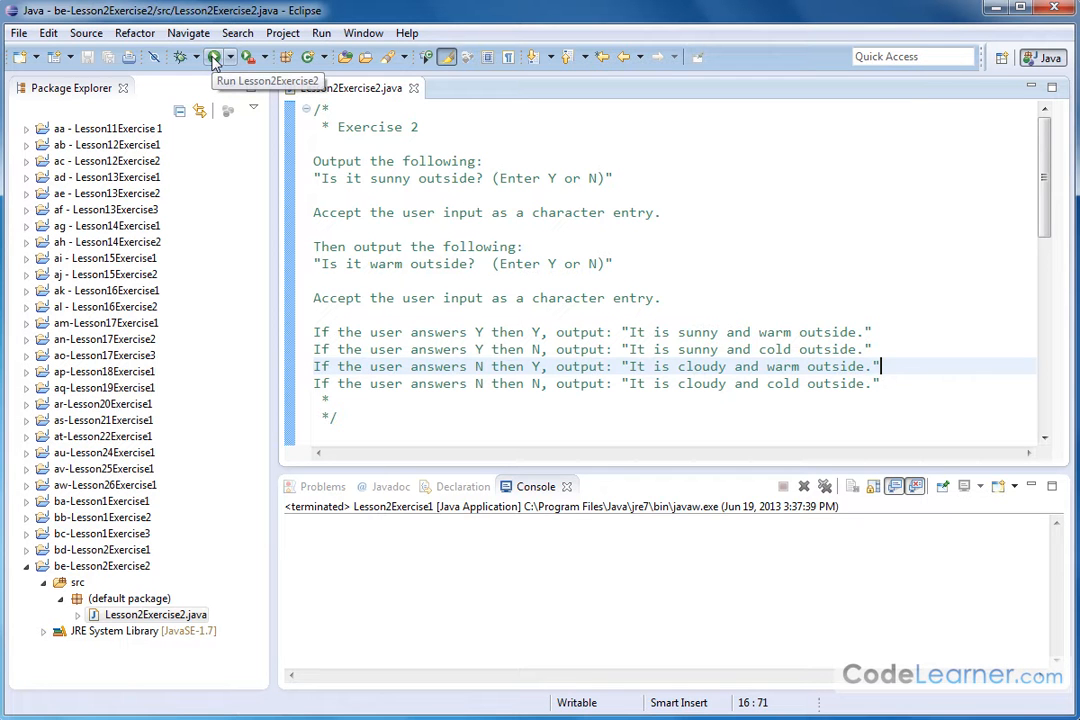
left_click(214, 56)
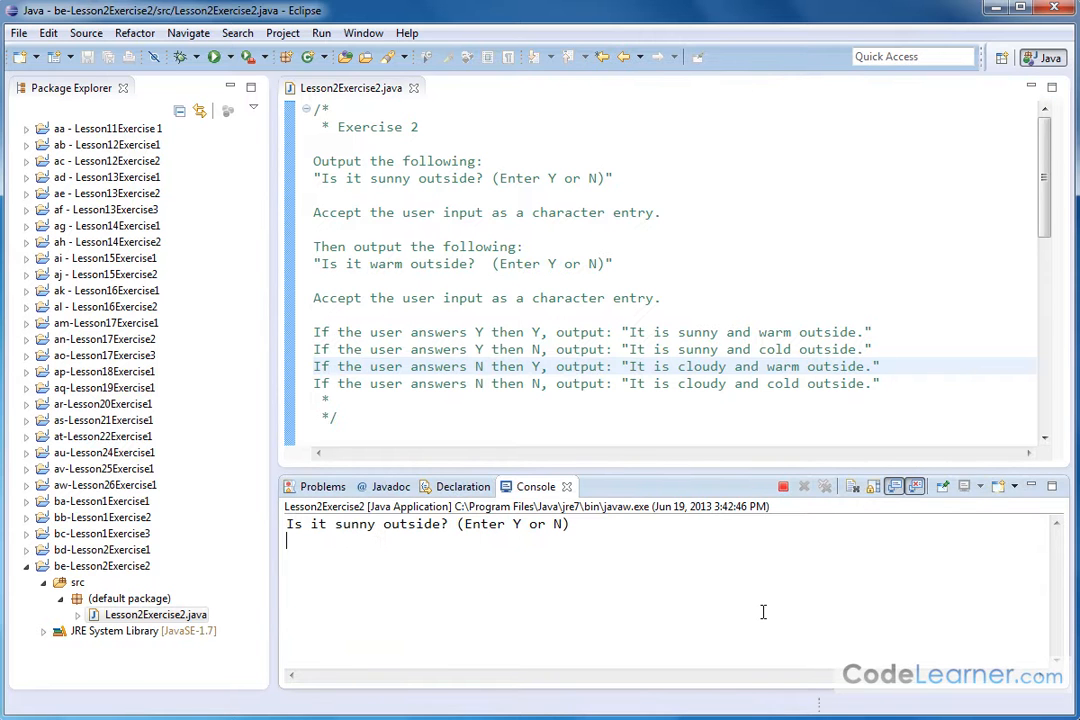
type("Y")
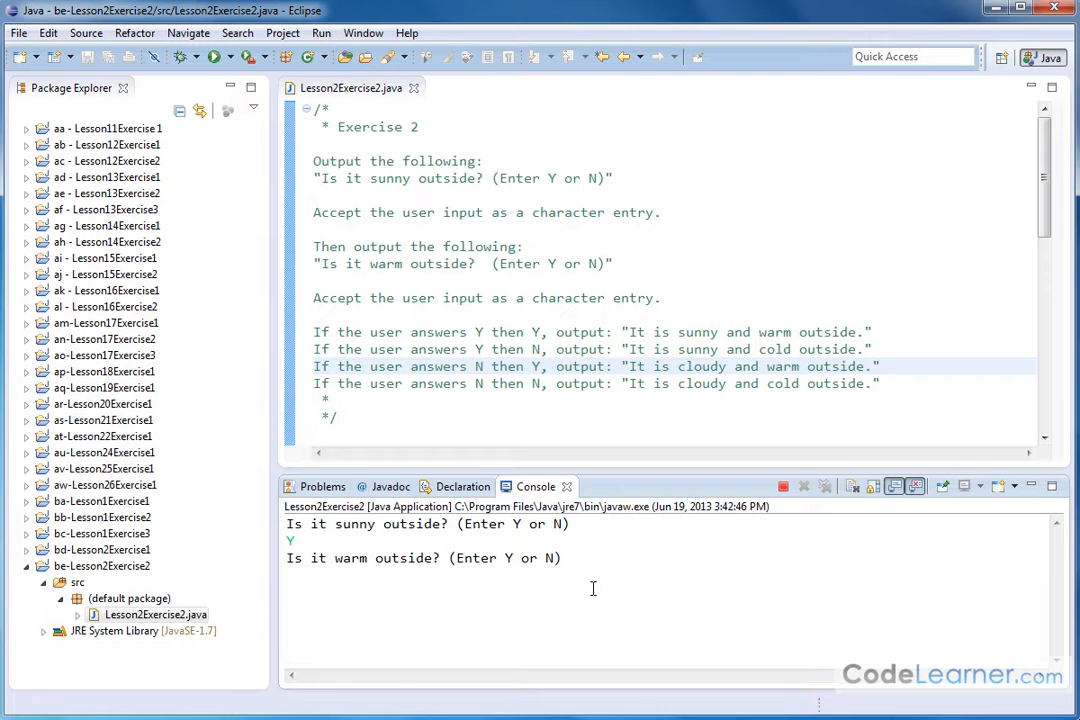
type("Y")
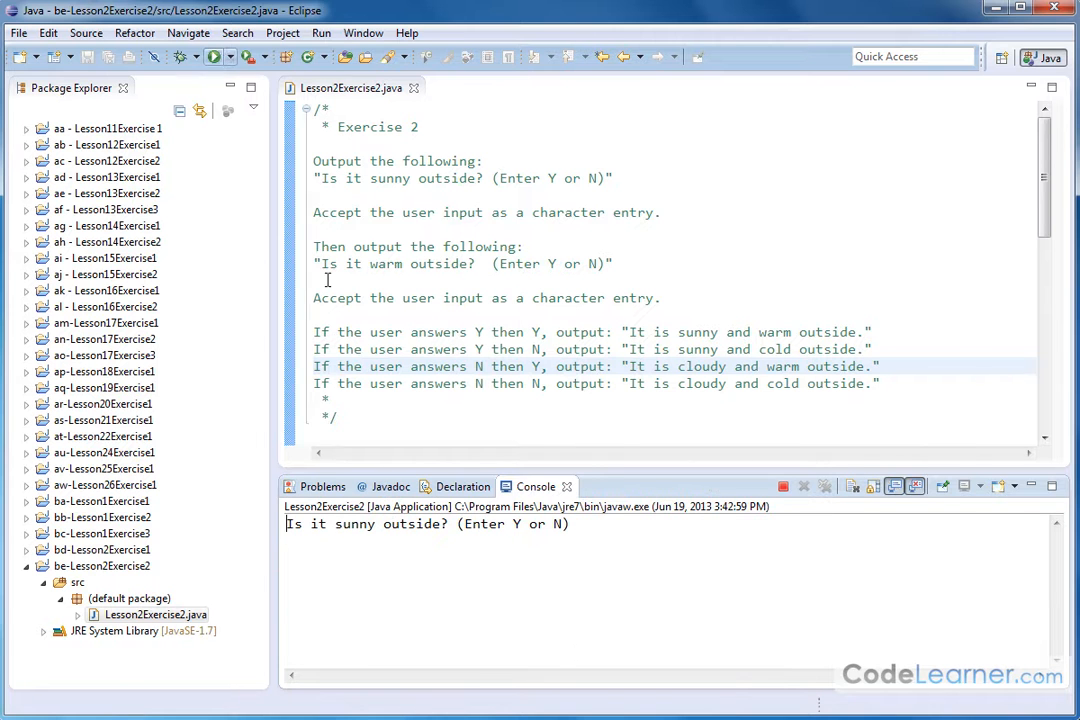
type("Y")
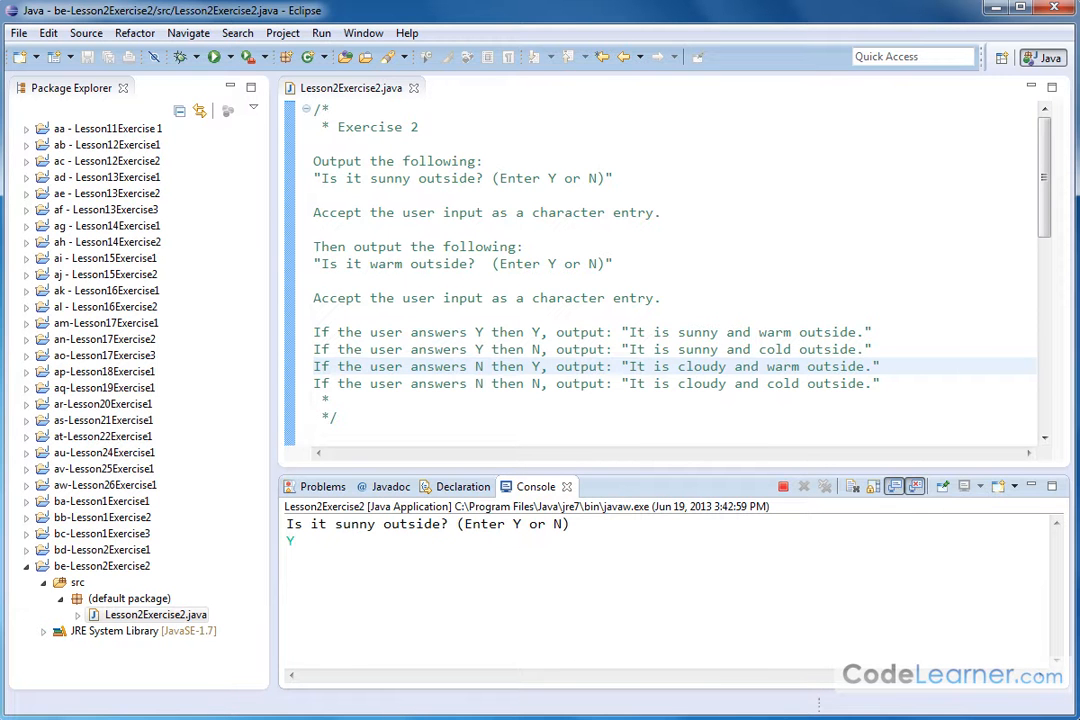
- Run again answering N to both prompts so the console reports cloudy and cold
type("N")
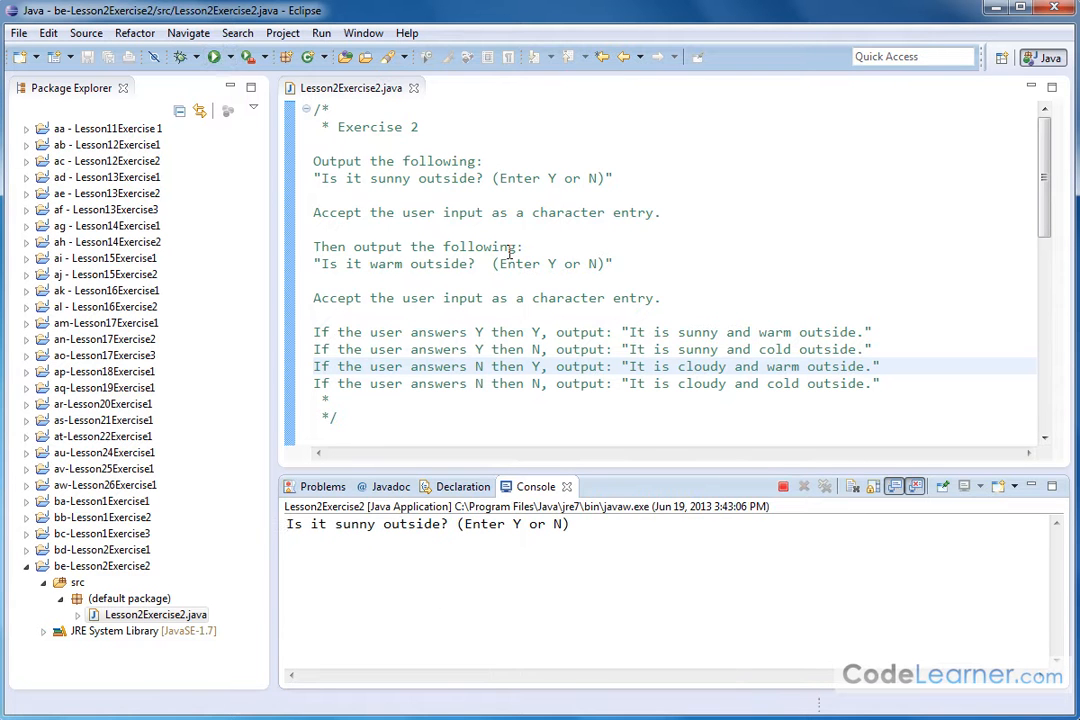
type("N")
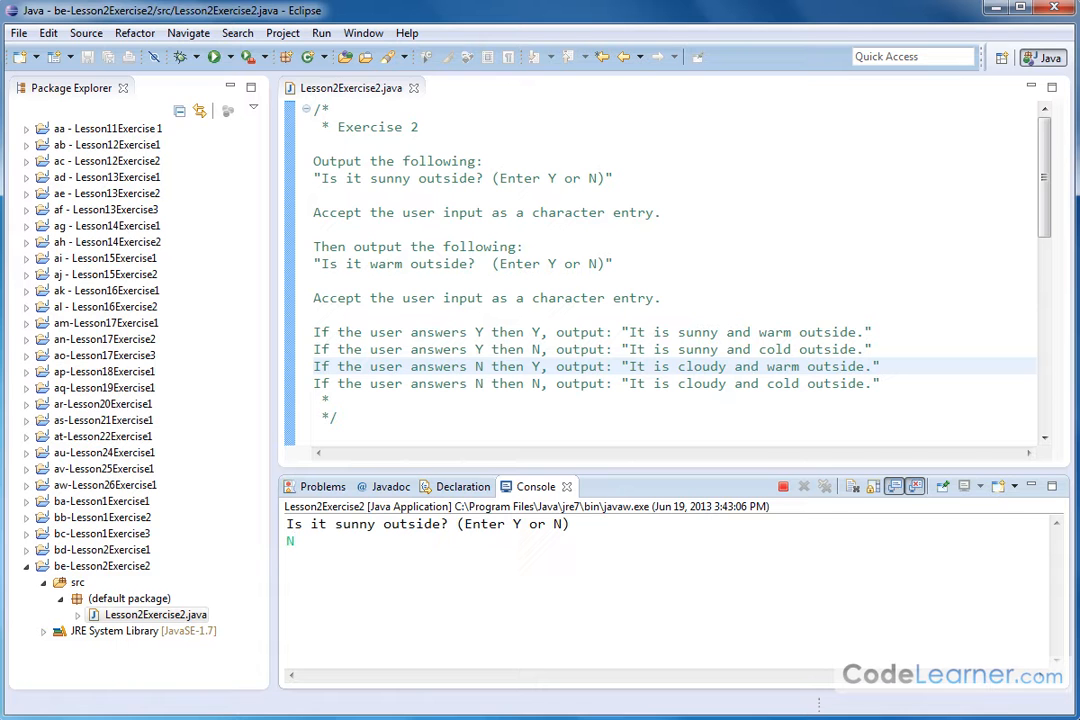
type("Y")
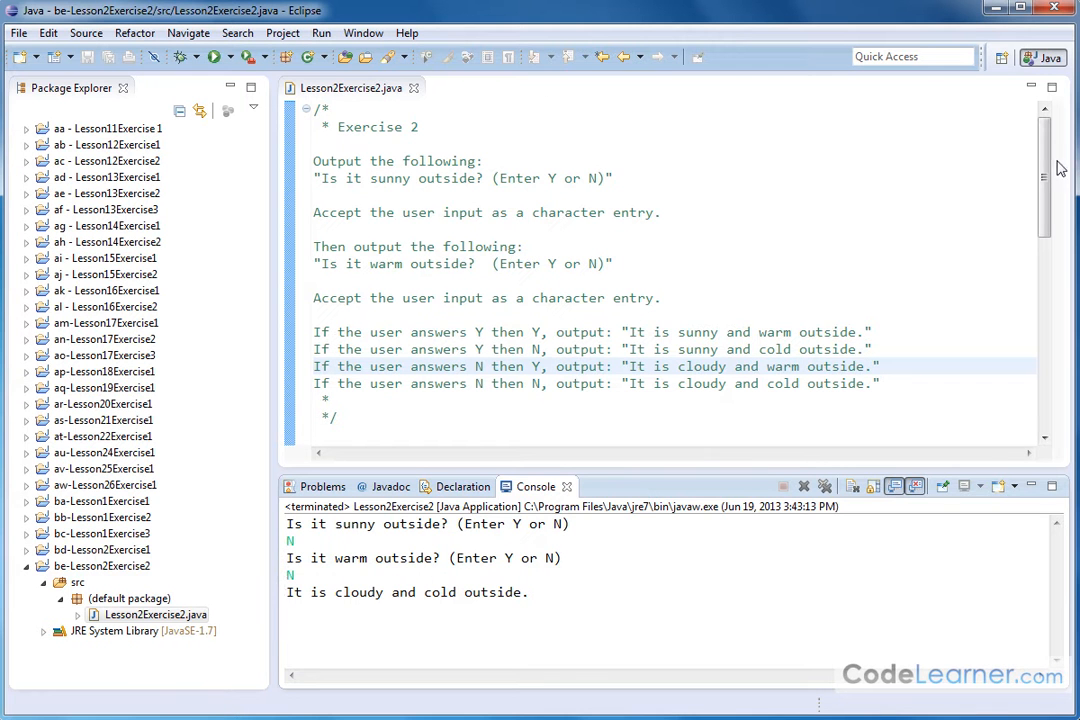
scroll("down", 3)
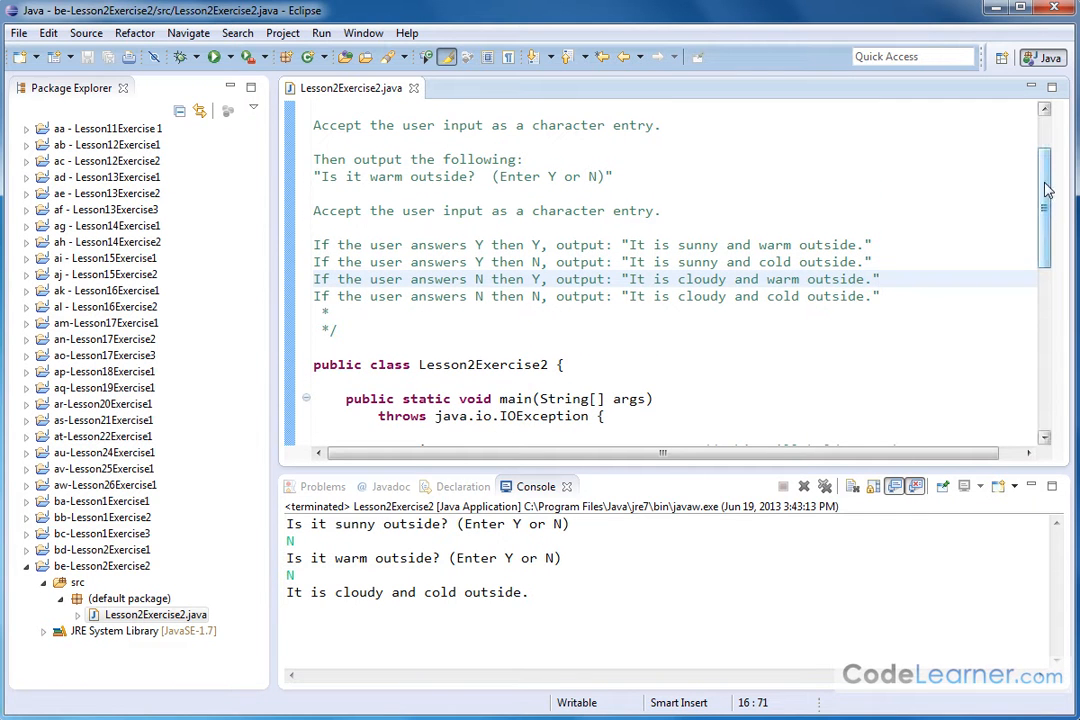
scroll("down", 3)
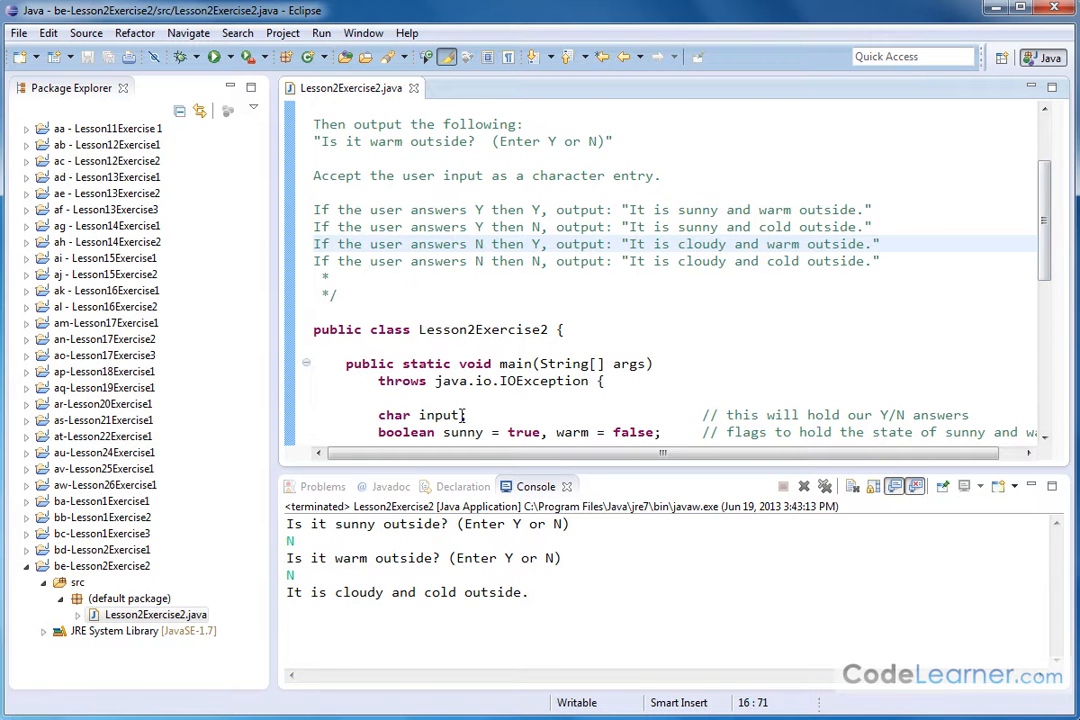
mouse_move(440, 414)
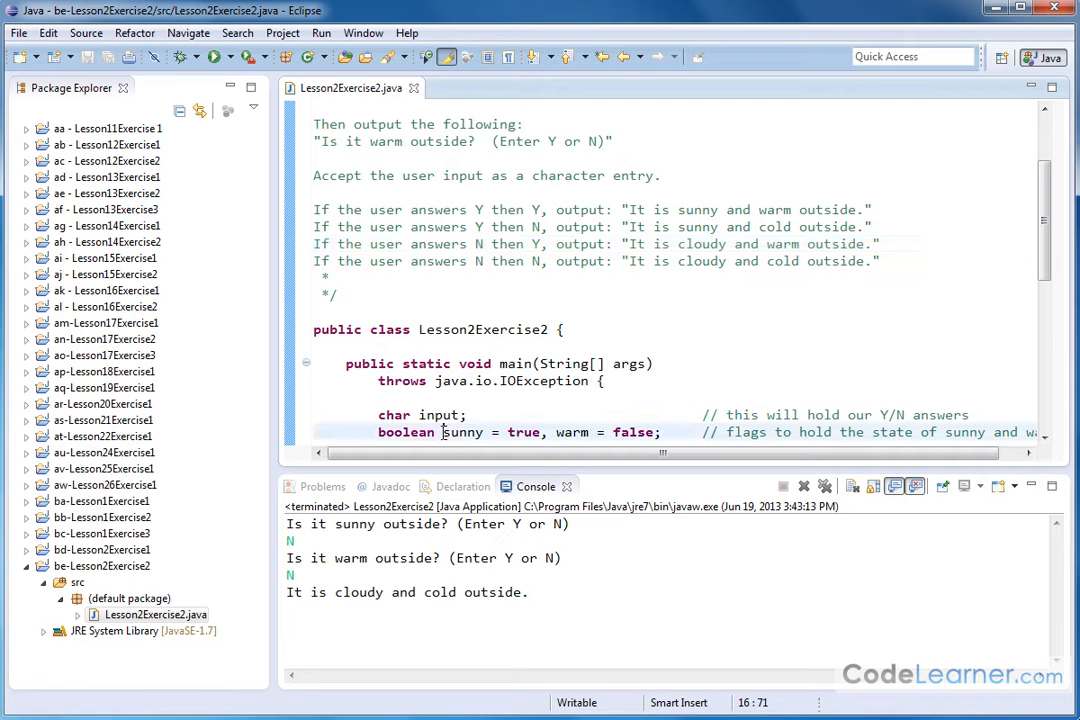
double_click(462, 432)
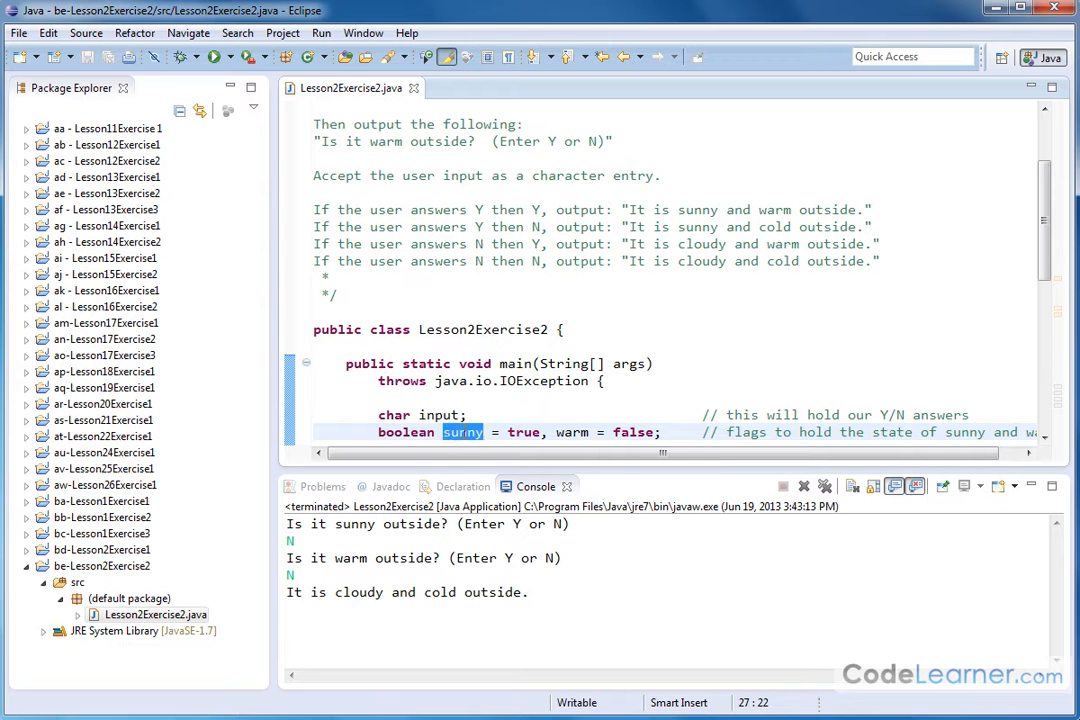
mouse_move(630, 272)
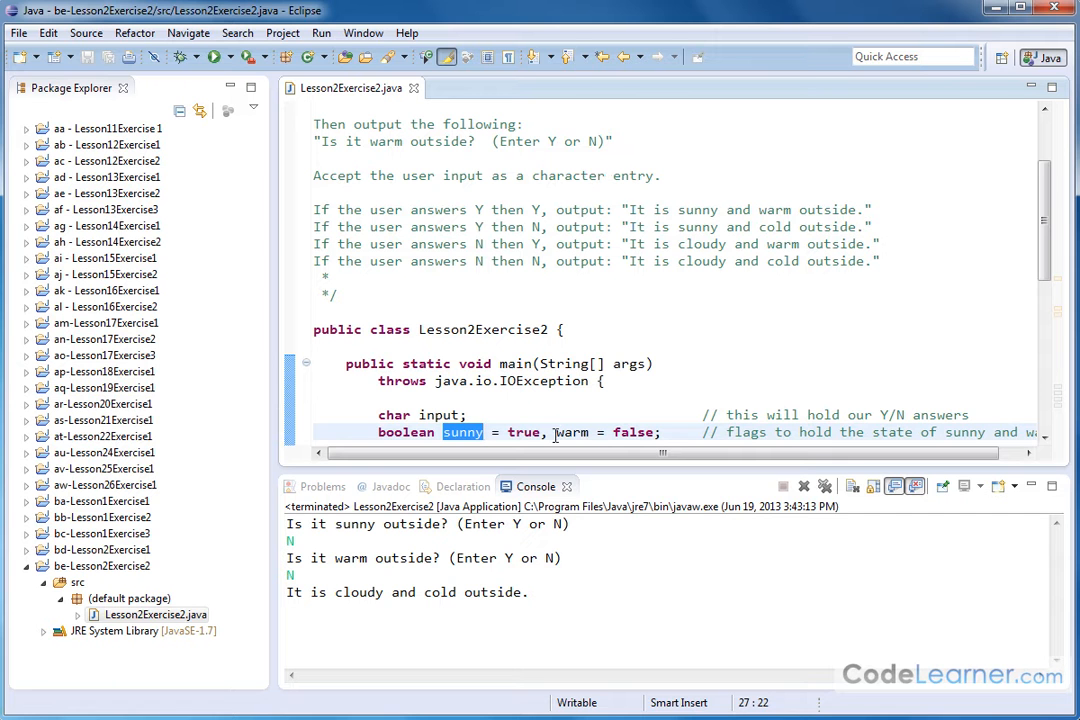
double_click(572, 432)
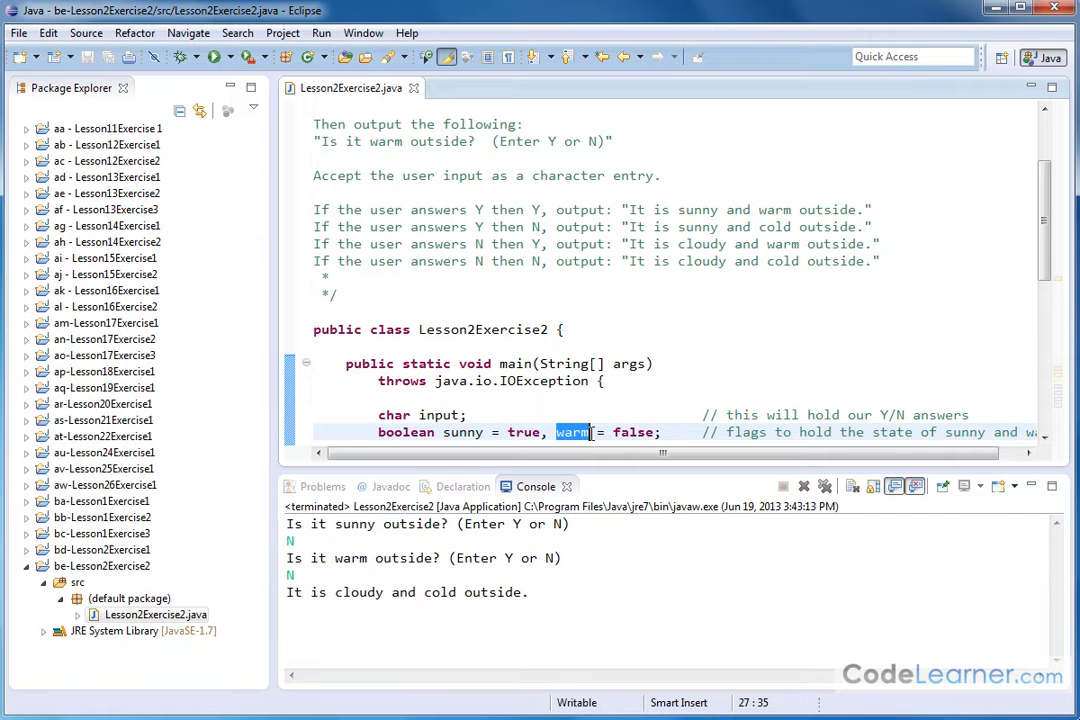
scroll("down", 3)
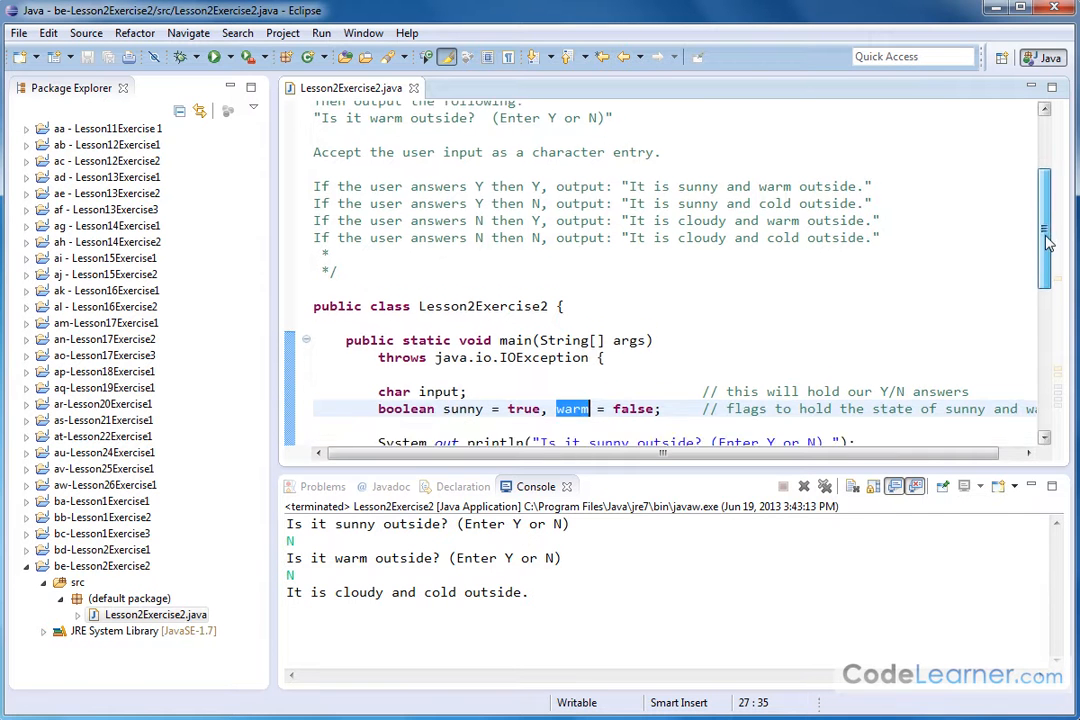
scroll("down", 3)
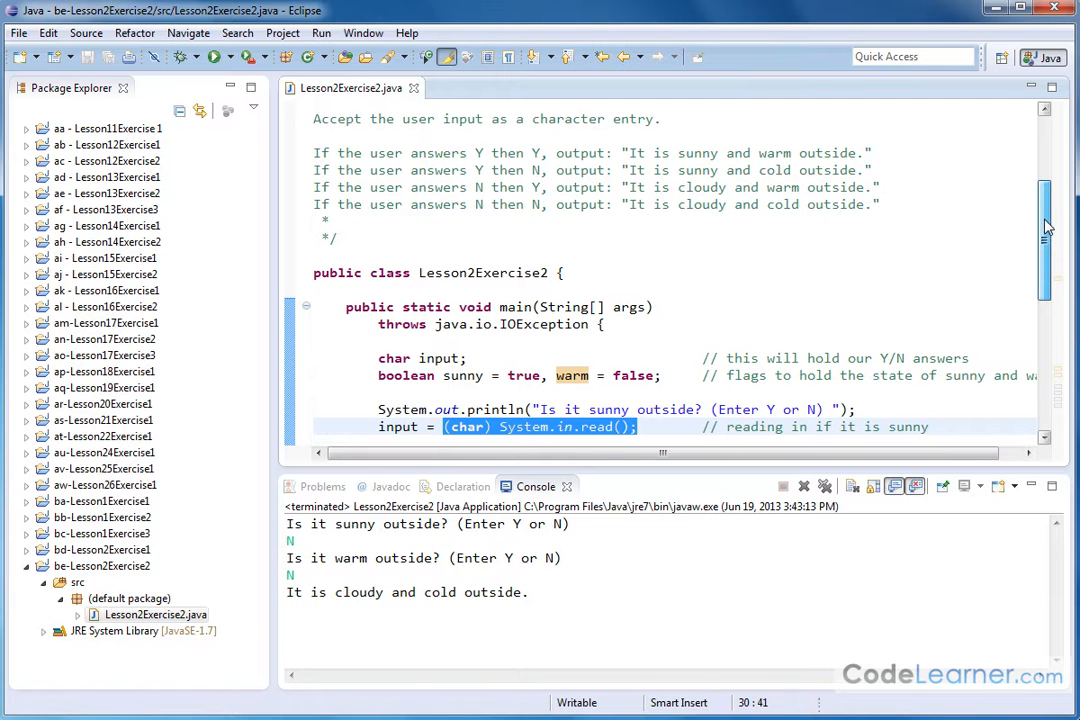
scroll("down", 3)
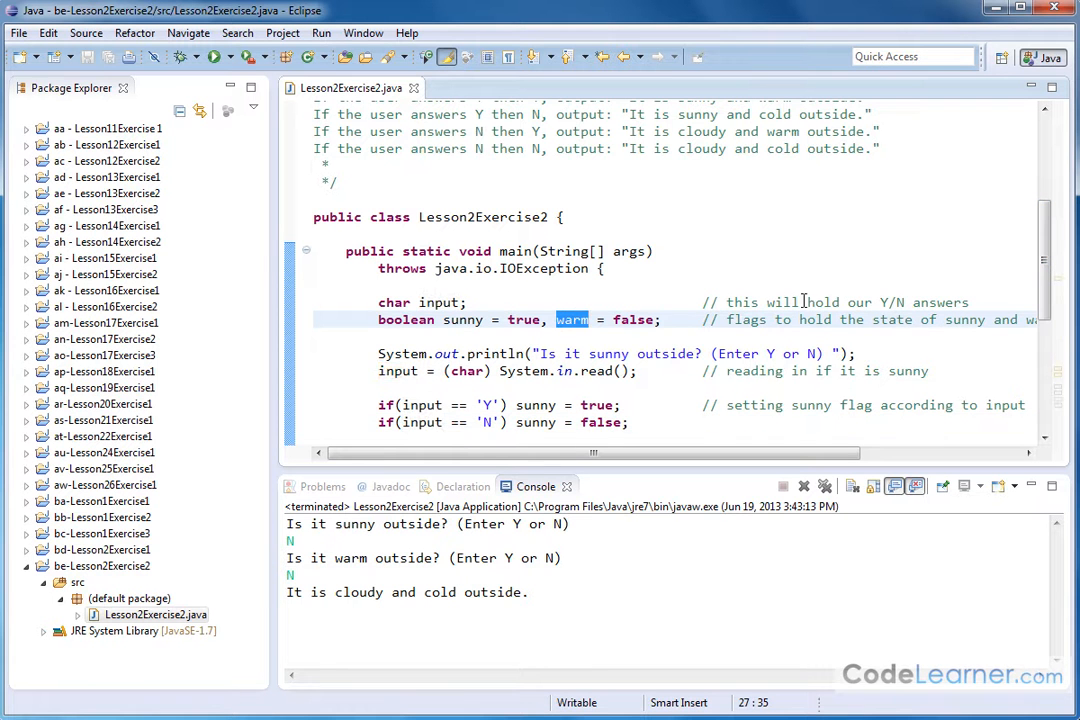
scroll("down", 3)
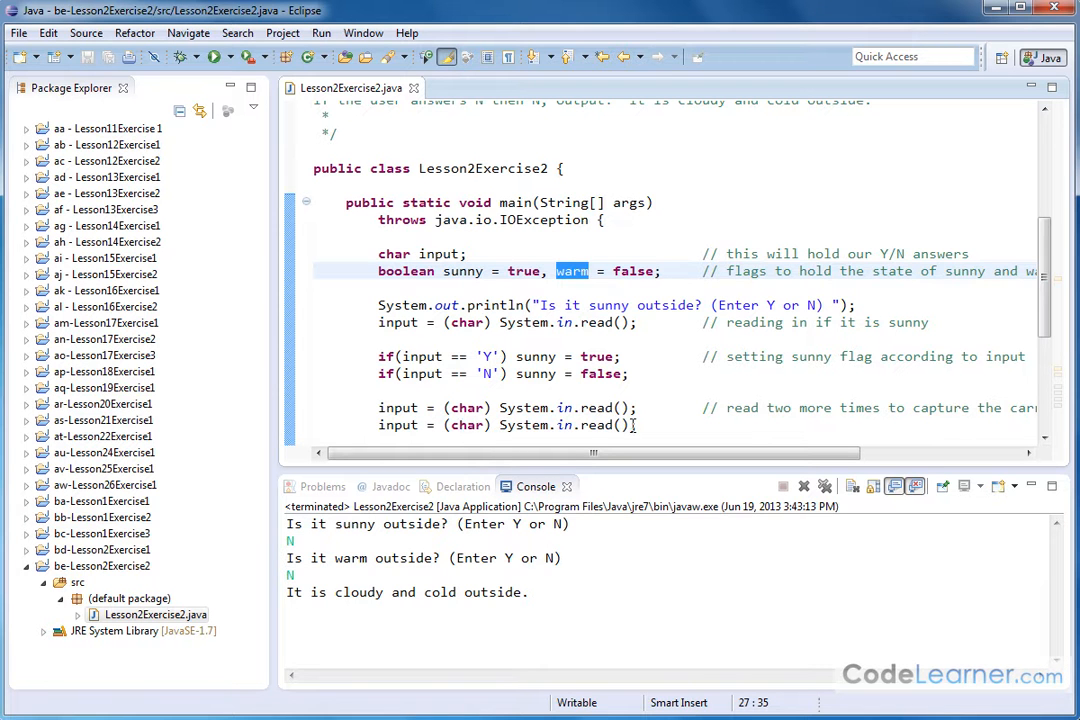
scroll("down", 3)
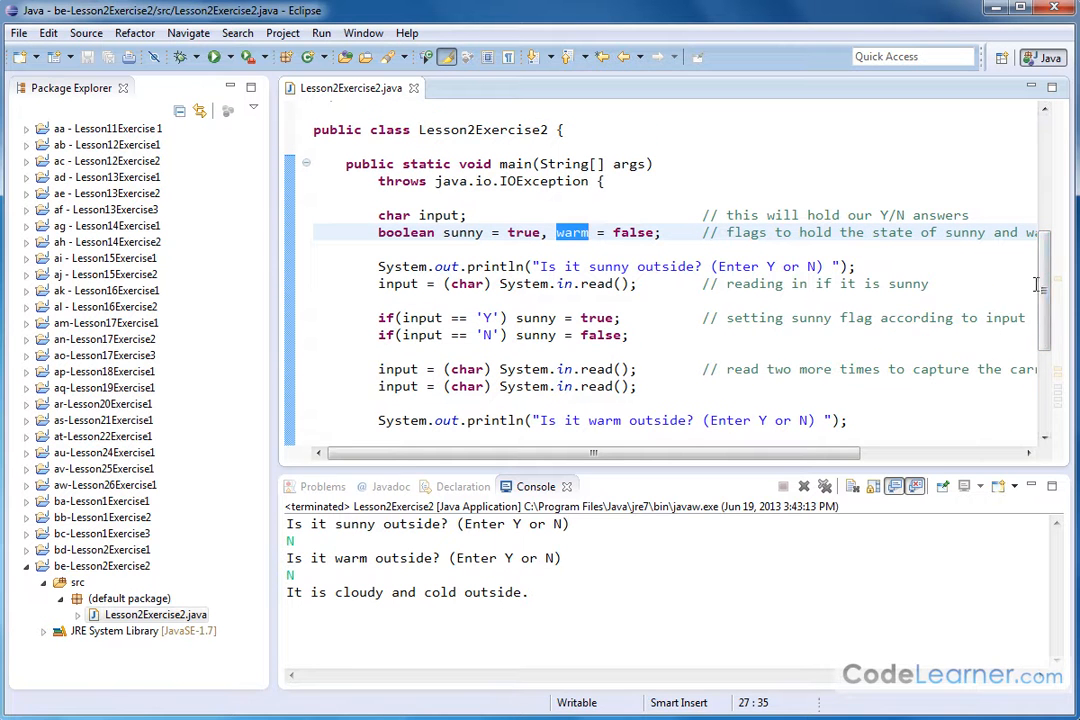
scroll("down", 3)
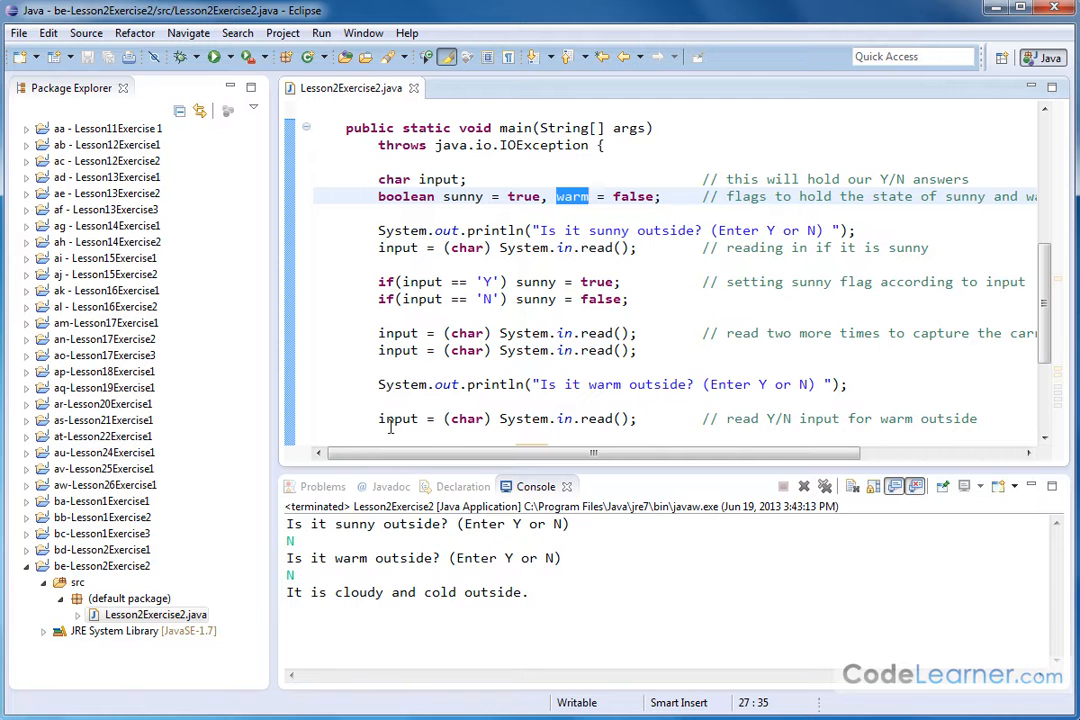
mouse_move(404, 182)
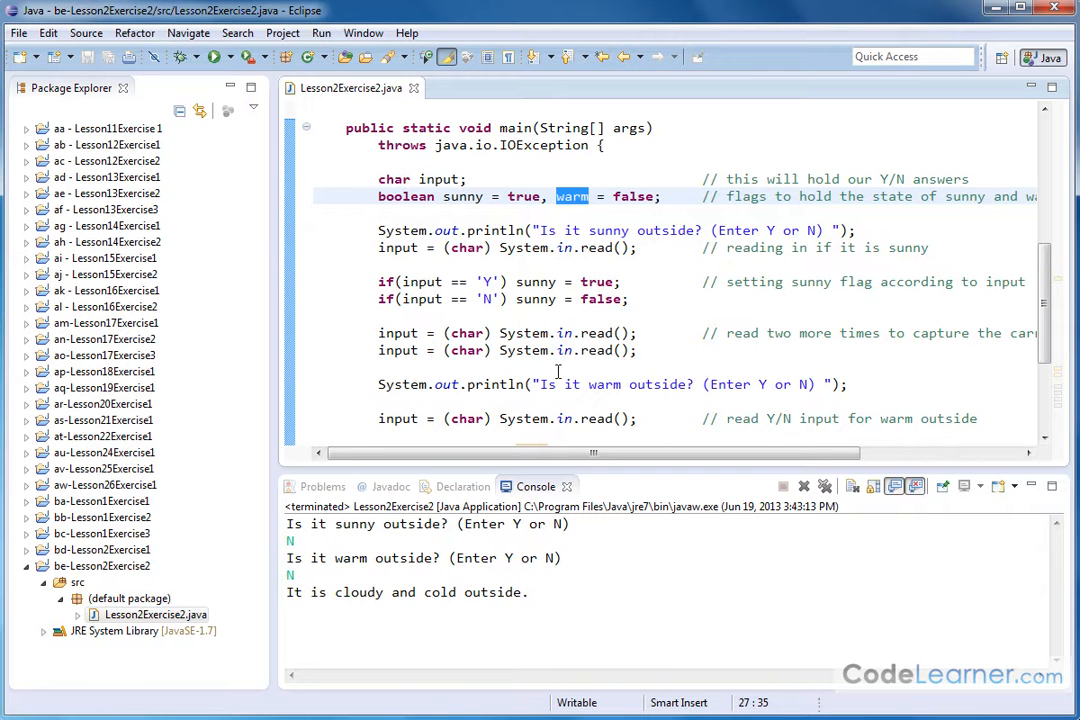
scroll("down", 3)
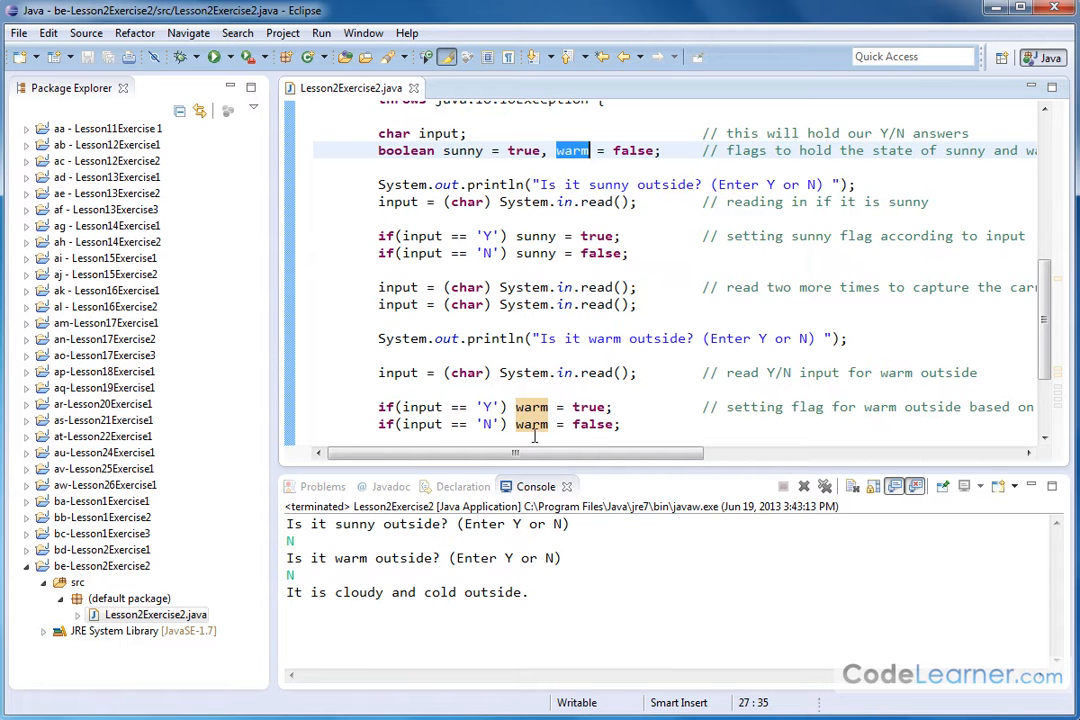
mouse_move(490, 280)
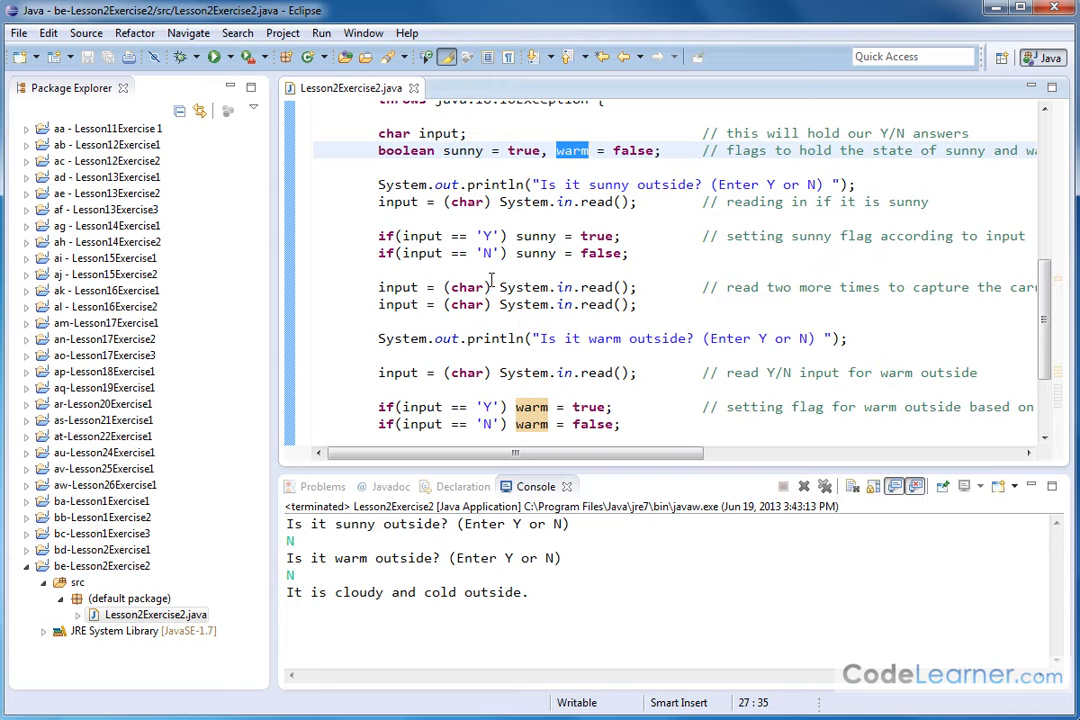
mouse_move(540, 236)
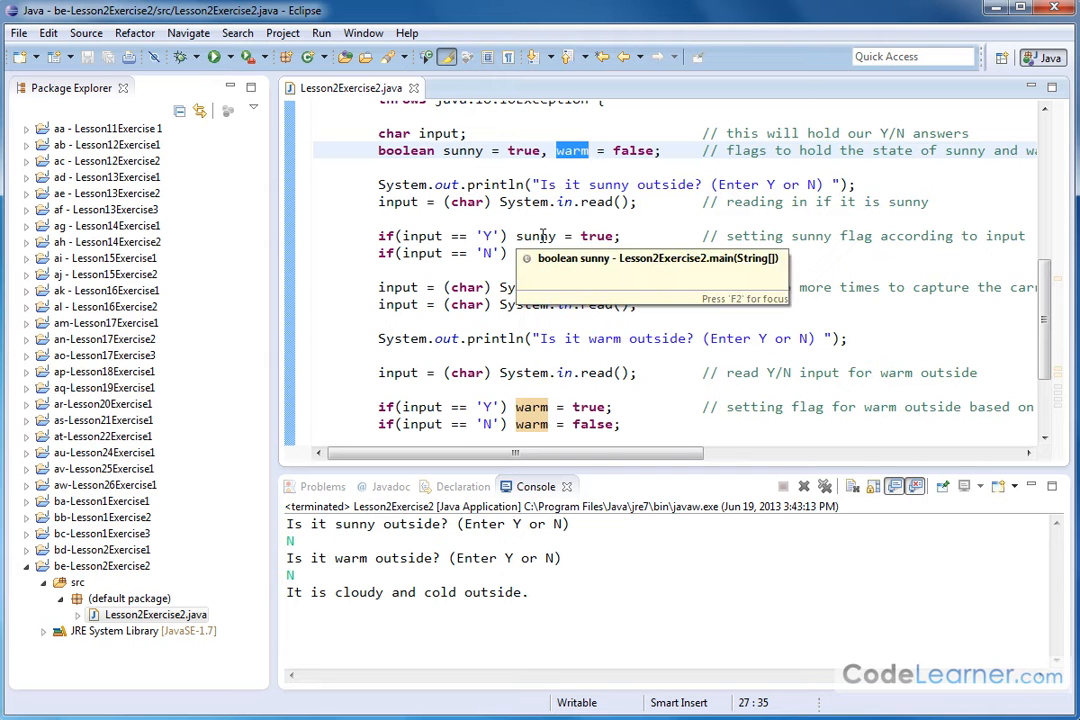
mouse_move(580, 382)
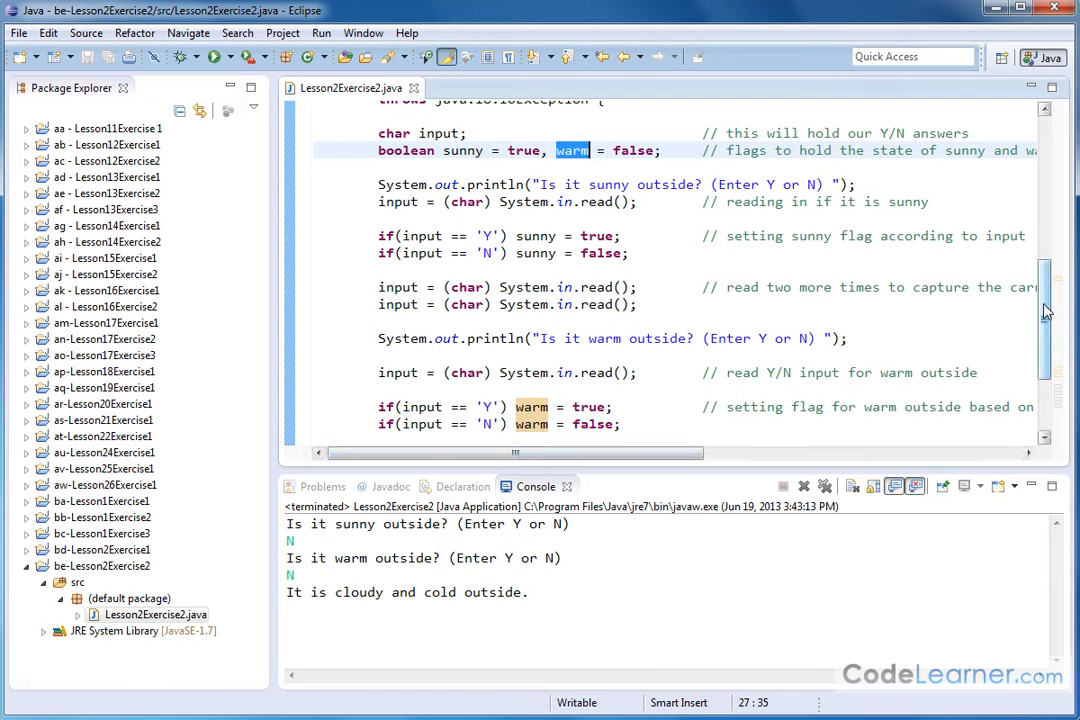
mouse_move(1044, 304)
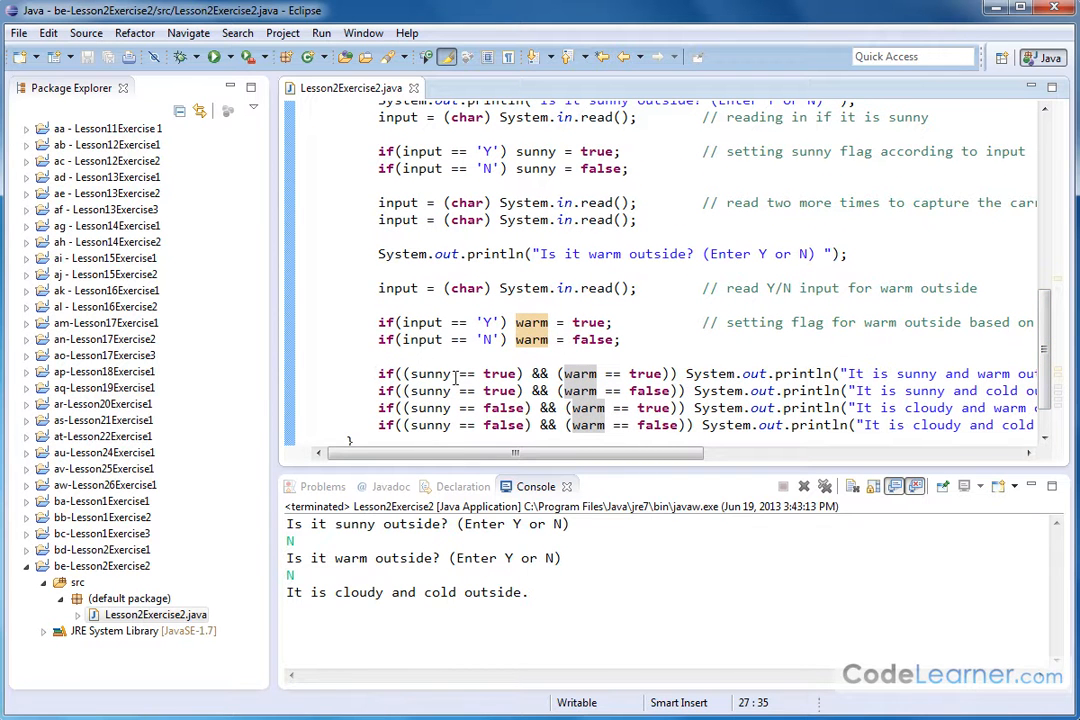
double_click(536, 374)
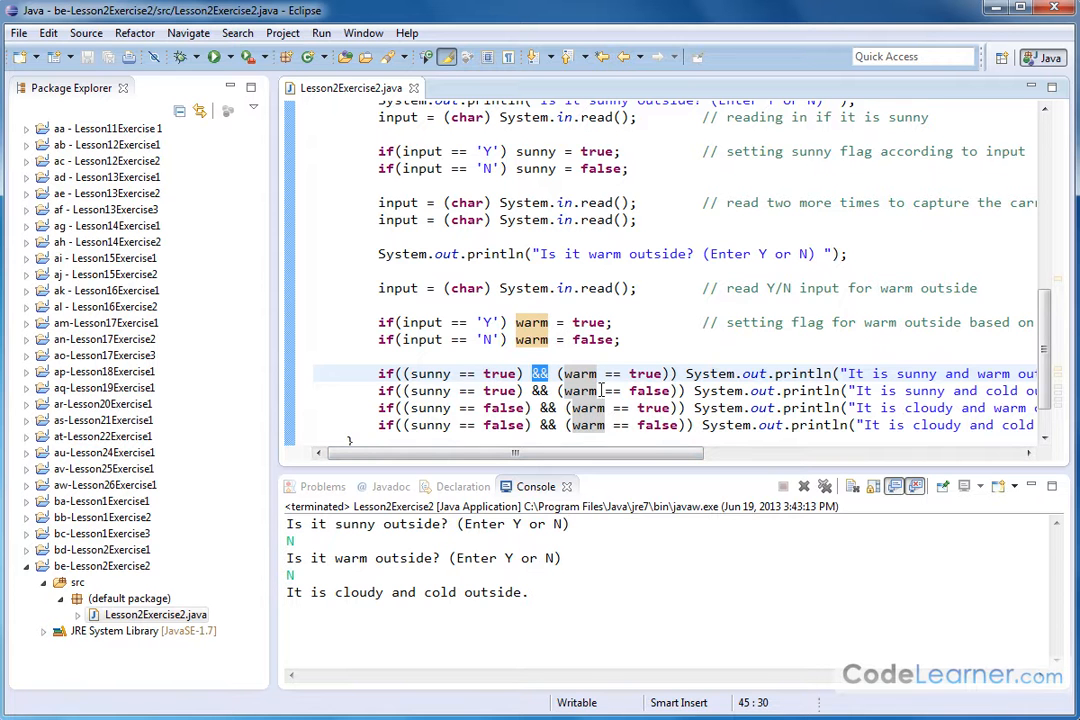
scroll("right", 3)
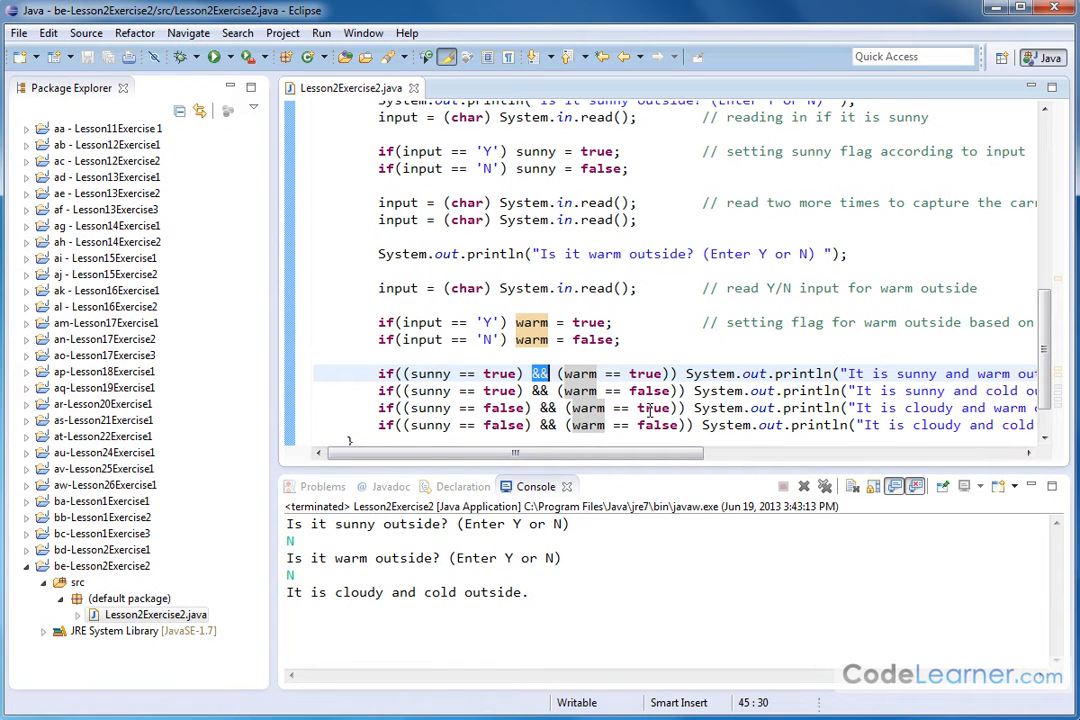
mouse_move(430, 374)
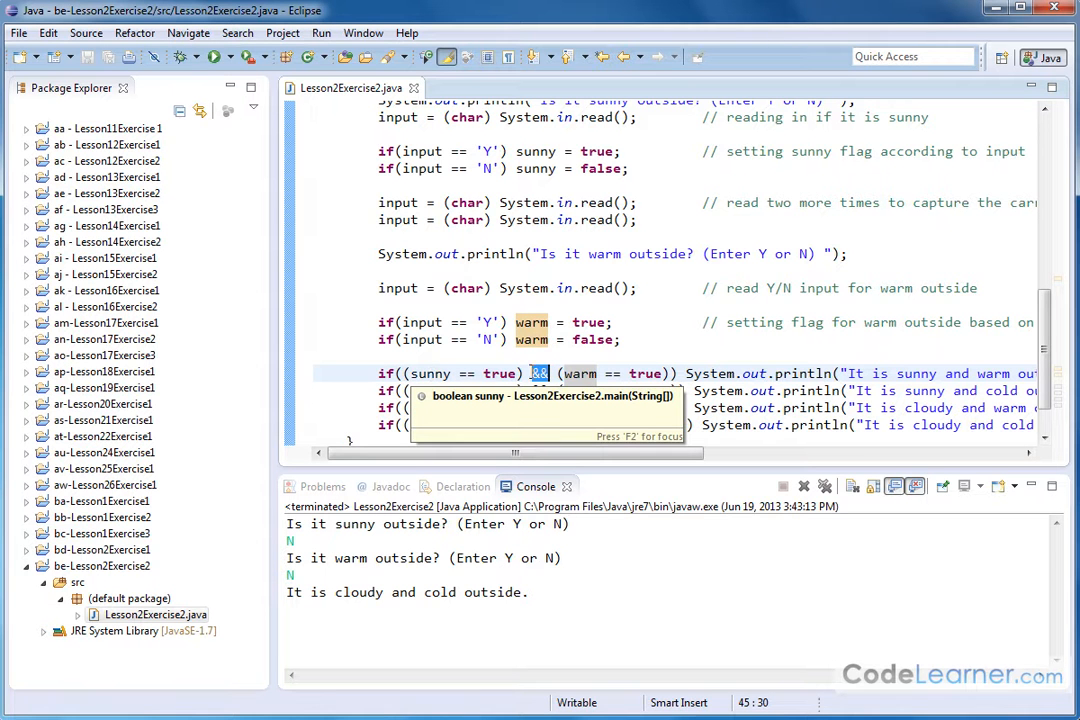
mouse_move(580, 374)
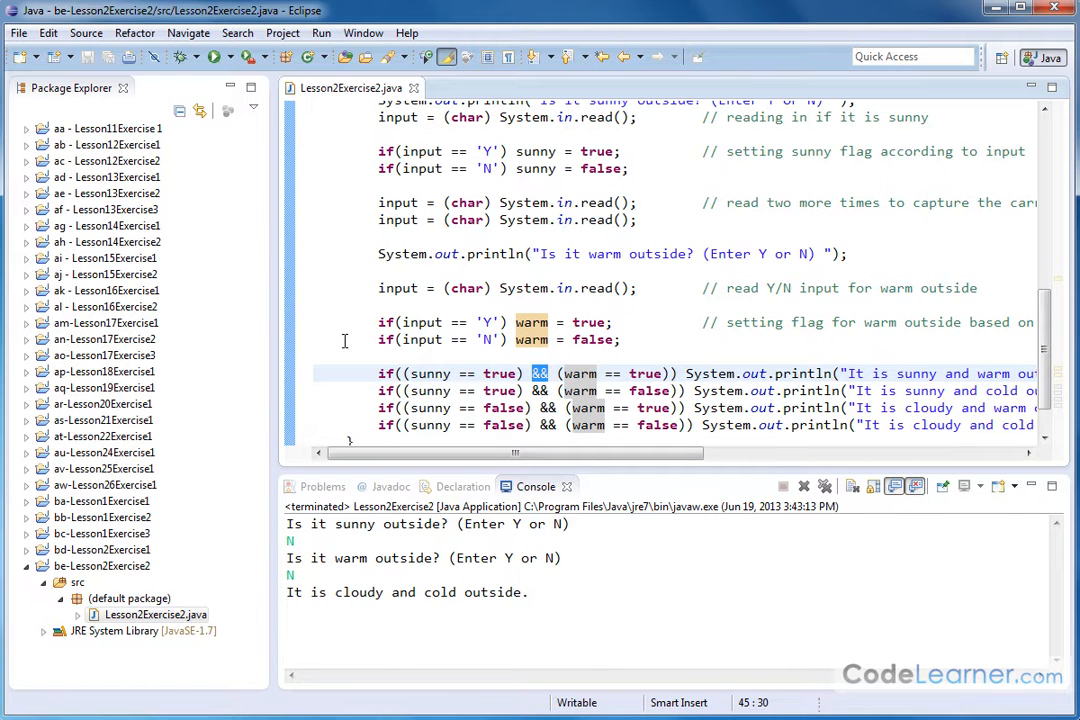
mouse_move(540, 378)
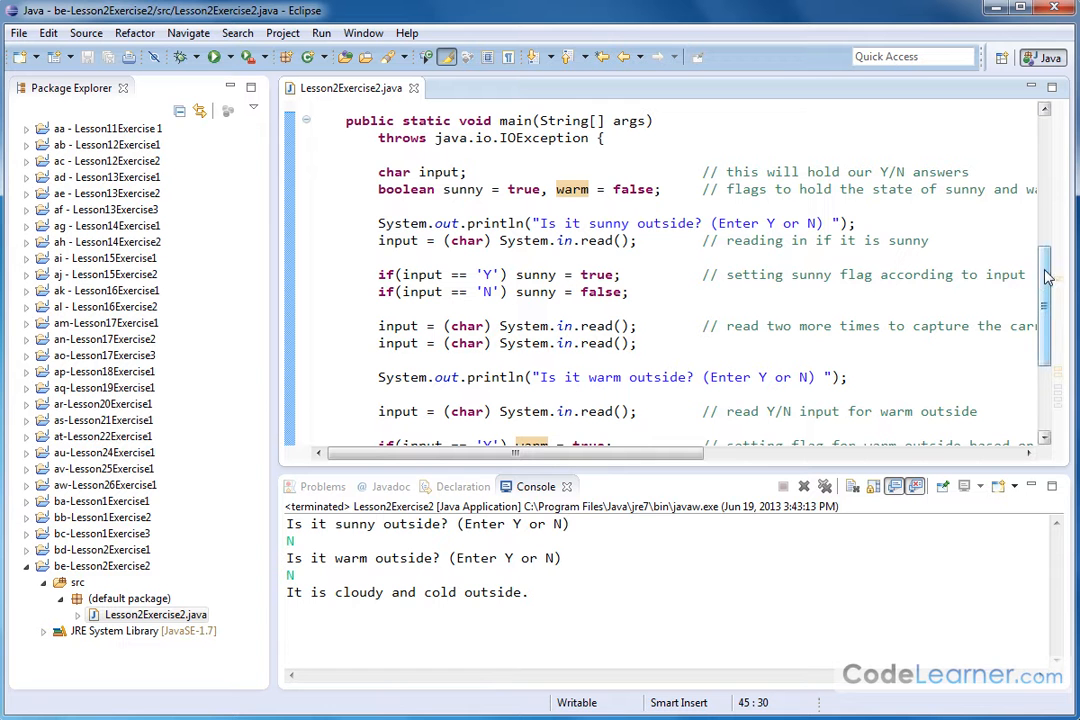
scroll("down", 3)
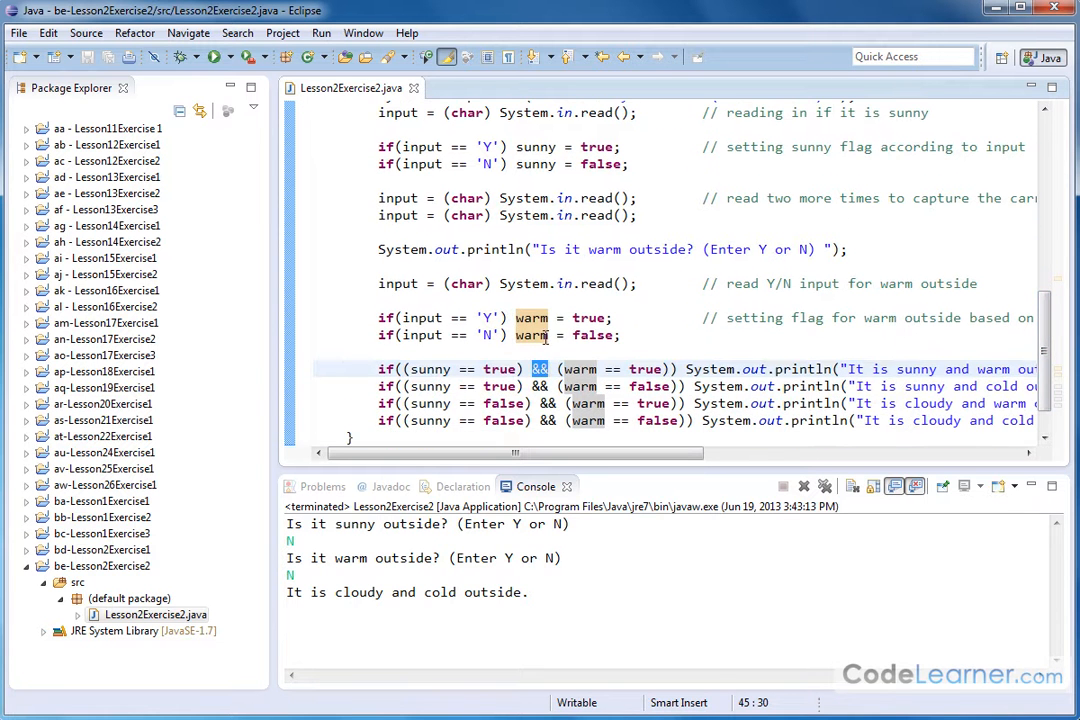